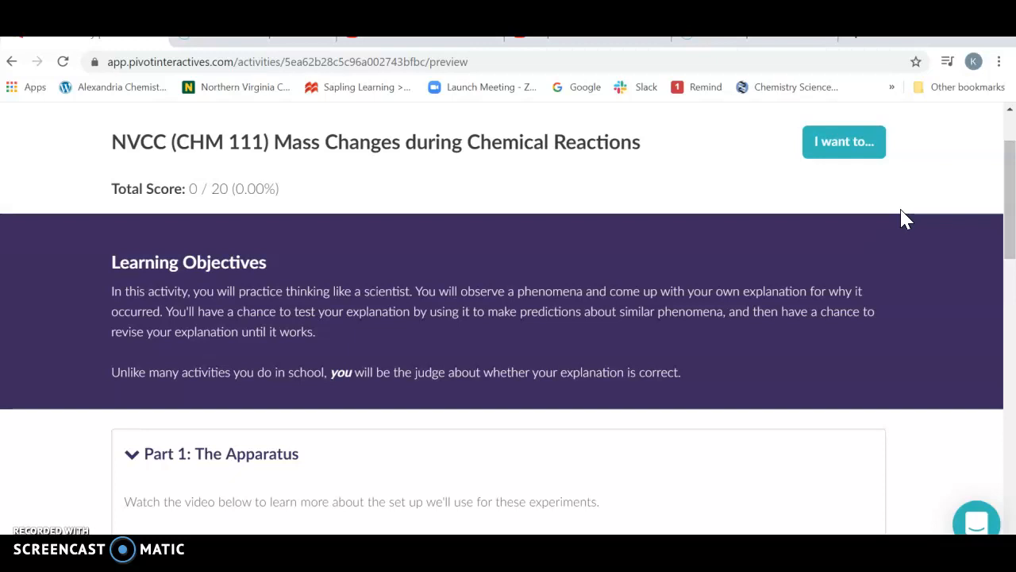
- Scroll past the learning objectives to the Part 1 apparatus video player
{"action": "scroll", "scroll_direction": "down", "scroll_amount": 3}
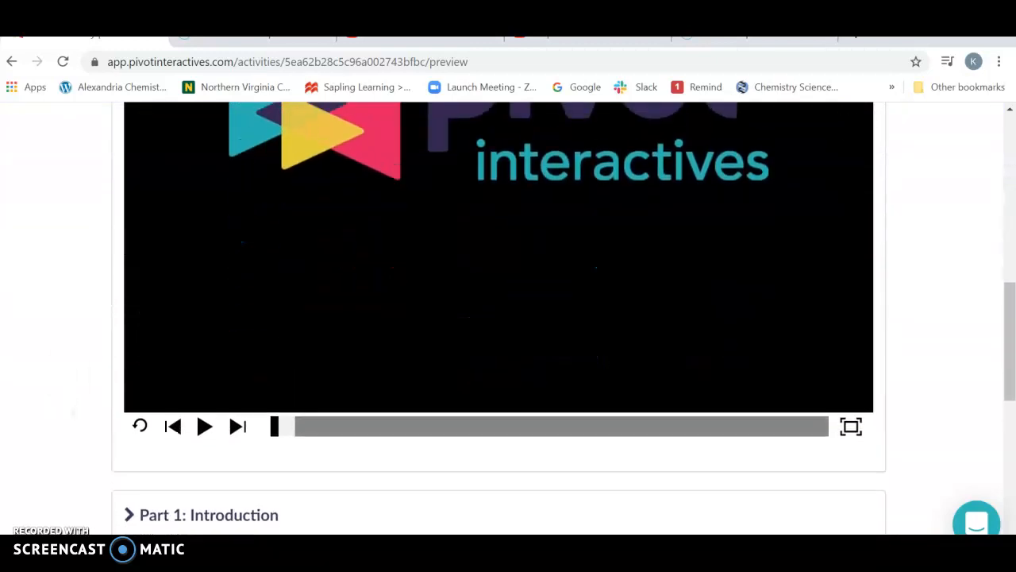
- Play the Part 1 apparatus introduction video through and pause it at the end
{"action": "left_click", "coordinate": [203, 426]}
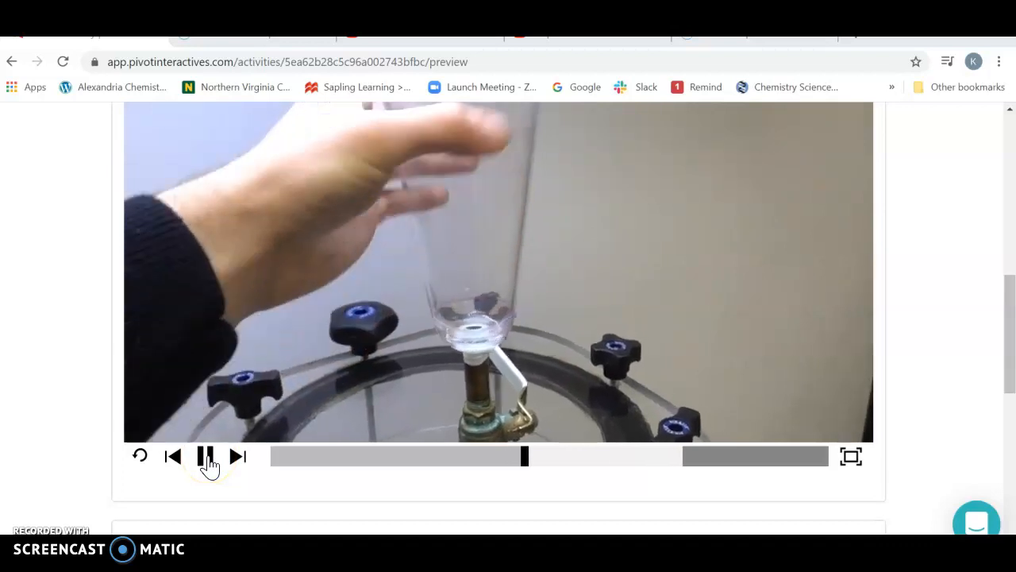
{"action": "left_click", "coordinate": [204, 456]}
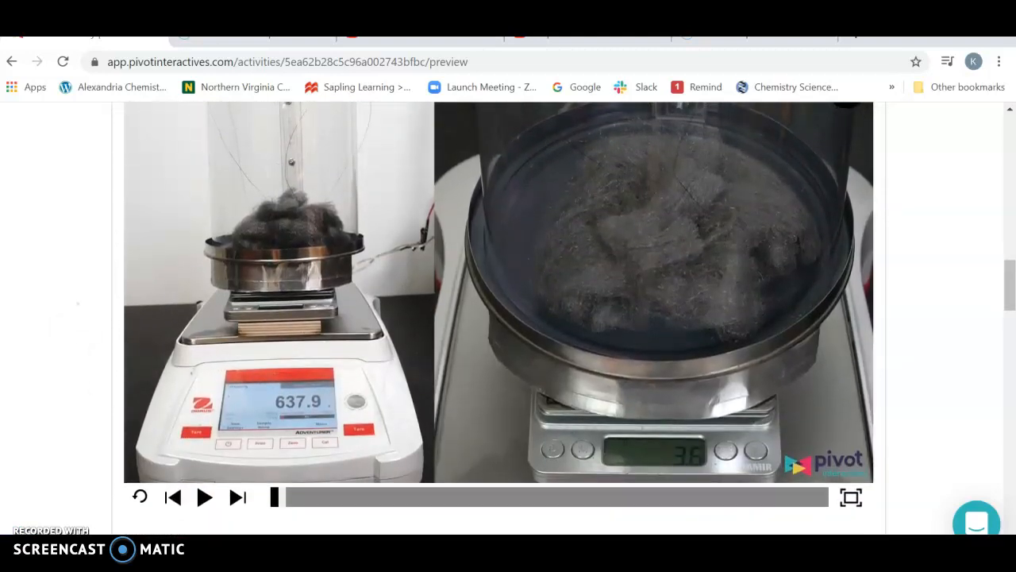
- Play the steel wool burning video on the balances
{"action": "left_click", "coordinate": [203, 496]}
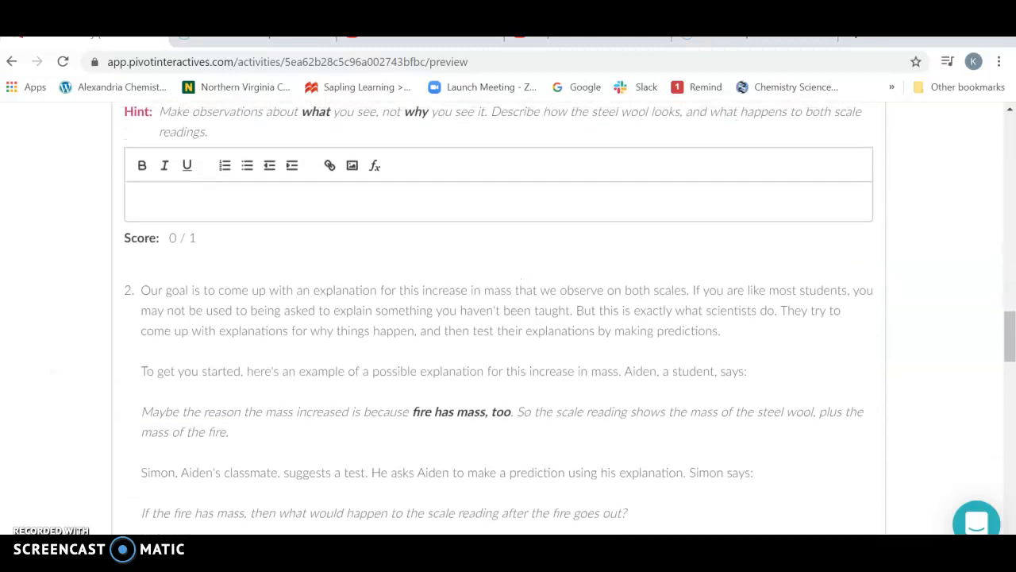
- Review Part 1 questions 2–4 through the sealed-chamber prediction and lock the answers
{"action": "scroll", "scroll_direction": "down", "scroll_amount": 3}
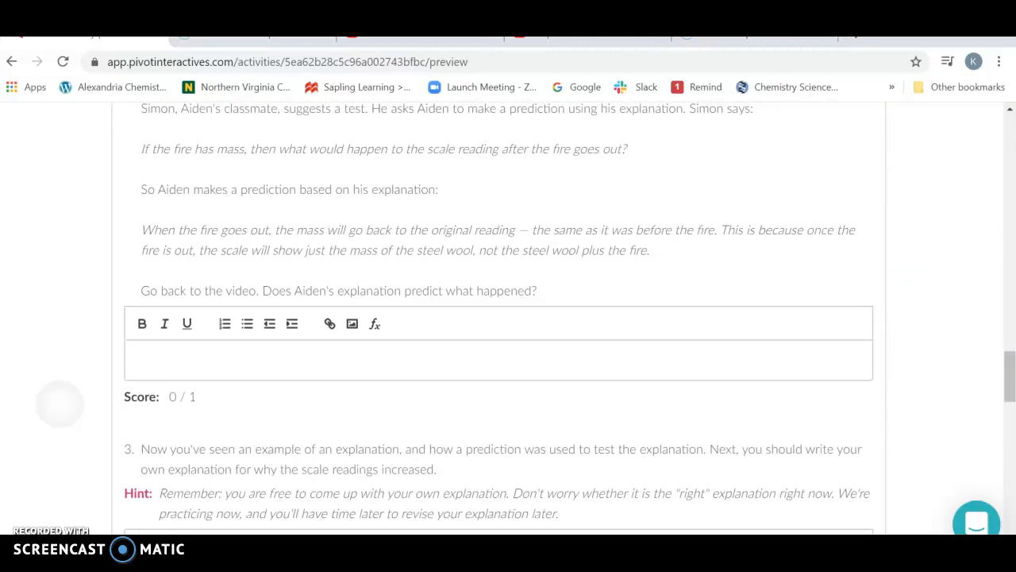
{"action": "scroll", "scroll_direction": "down", "scroll_amount": 3}
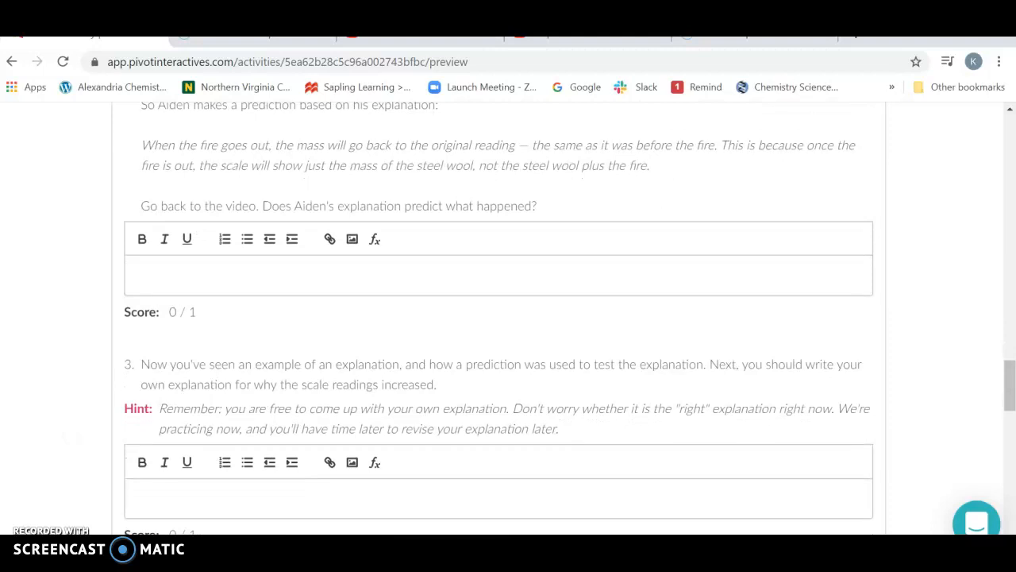
{"action": "scroll", "scroll_direction": "down", "scroll_amount": 3}
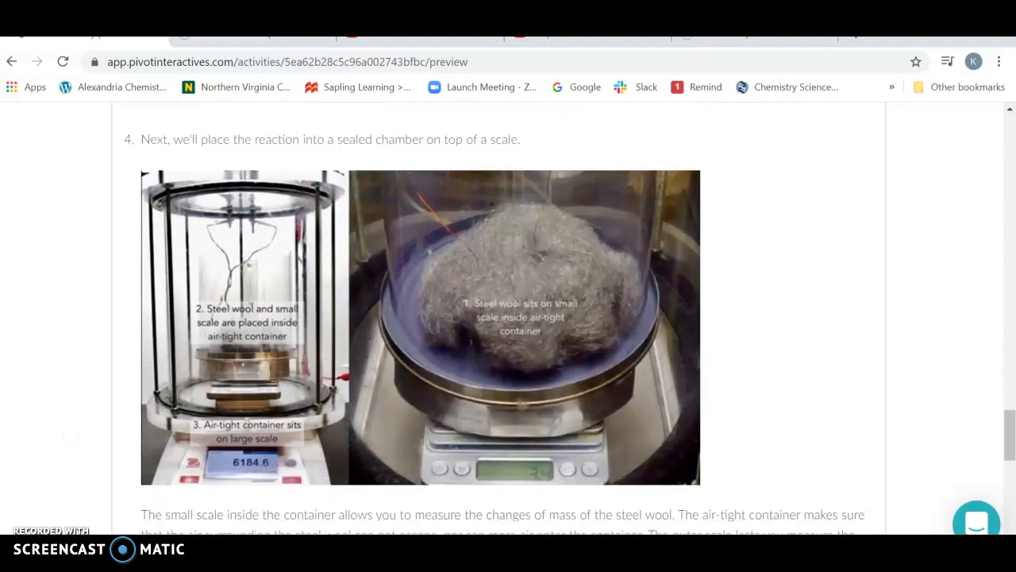
{"action": "scroll", "scroll_direction": "down", "scroll_amount": 3}
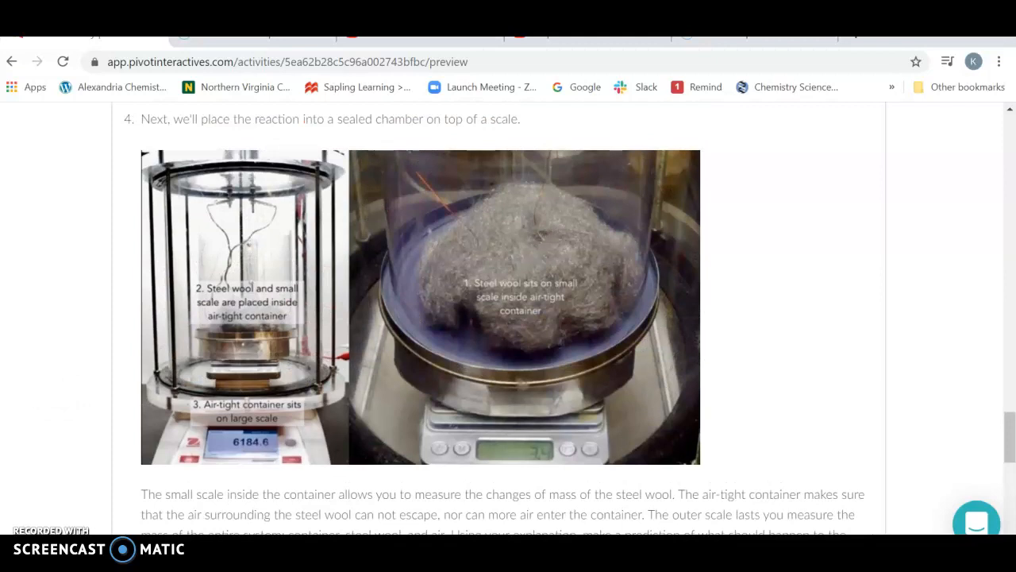
{"action": "scroll", "scroll_direction": "down", "scroll_amount": 3}
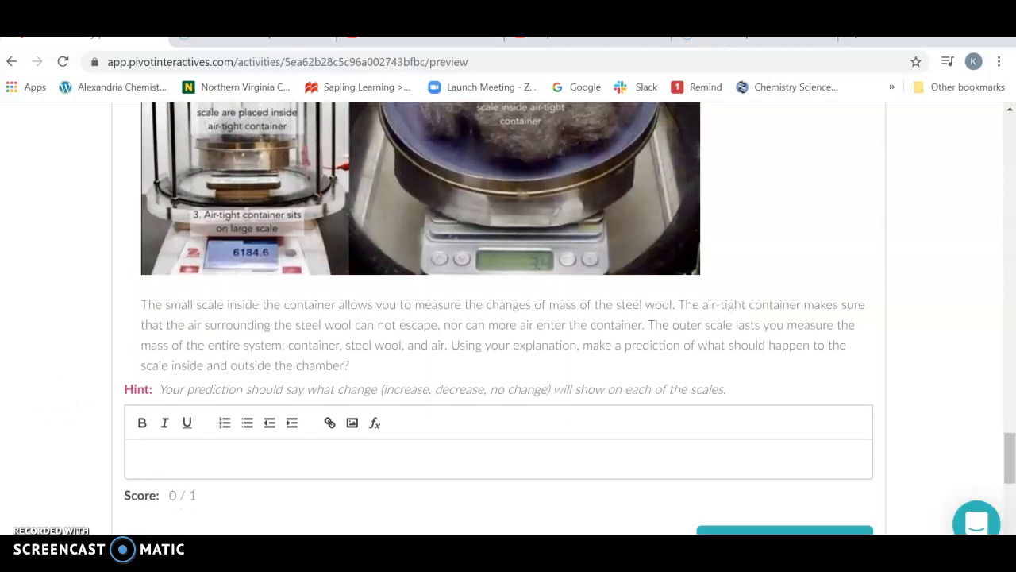
{"action": "scroll", "scroll_direction": "down", "scroll_amount": 3}
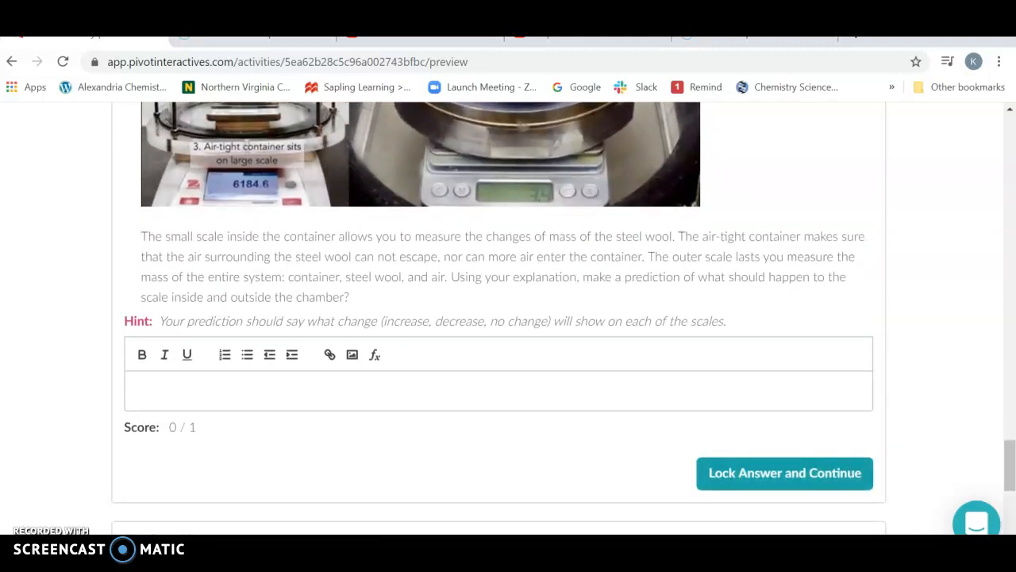
{"action": "left_click", "coordinate": [784, 473]}
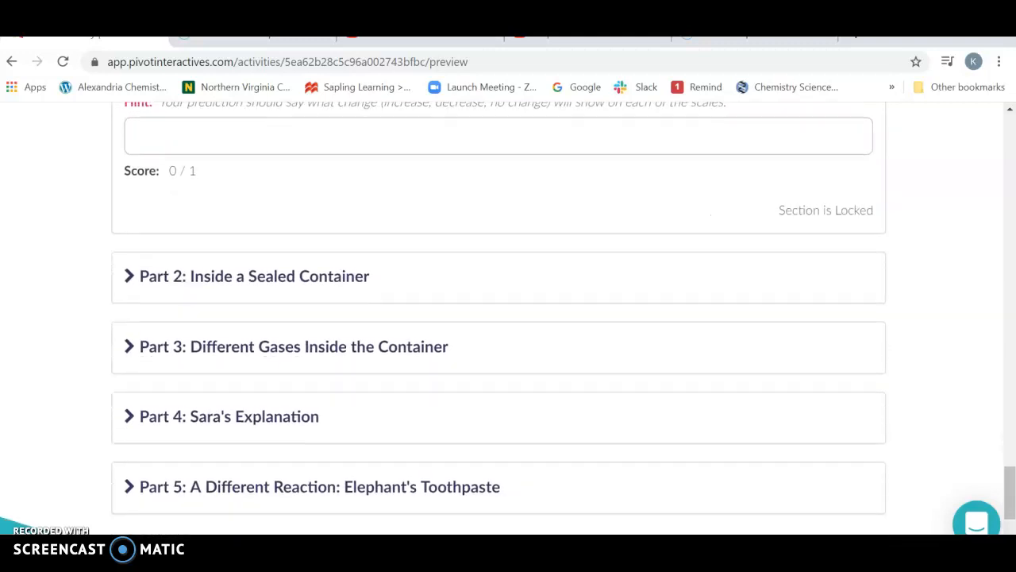
- Expand Part 2: Inside a Sealed Container and look through its video and three answer boxes
{"action": "left_click", "coordinate": [254, 276]}
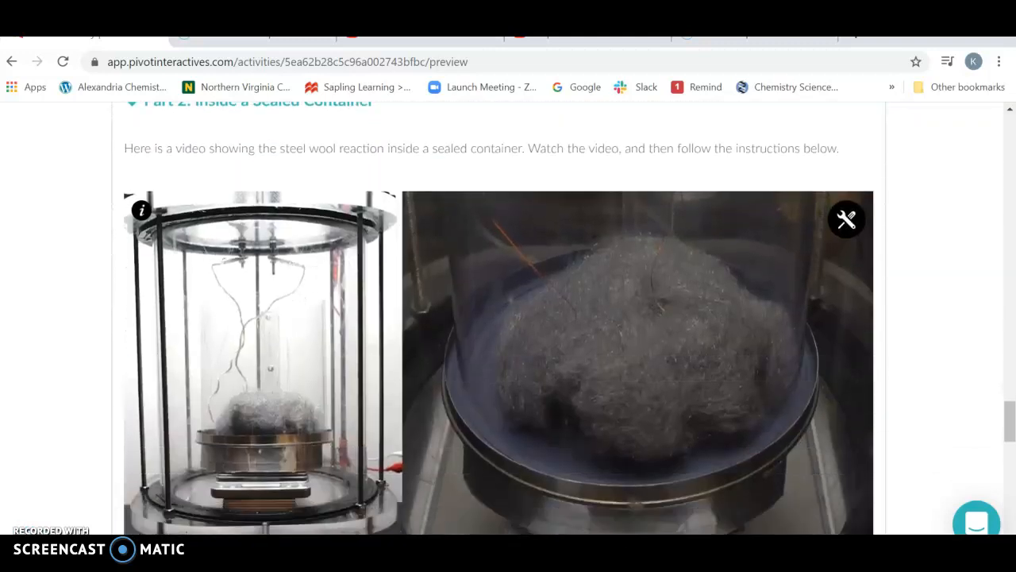
{"action": "scroll", "scroll_direction": "down", "scroll_amount": 3}
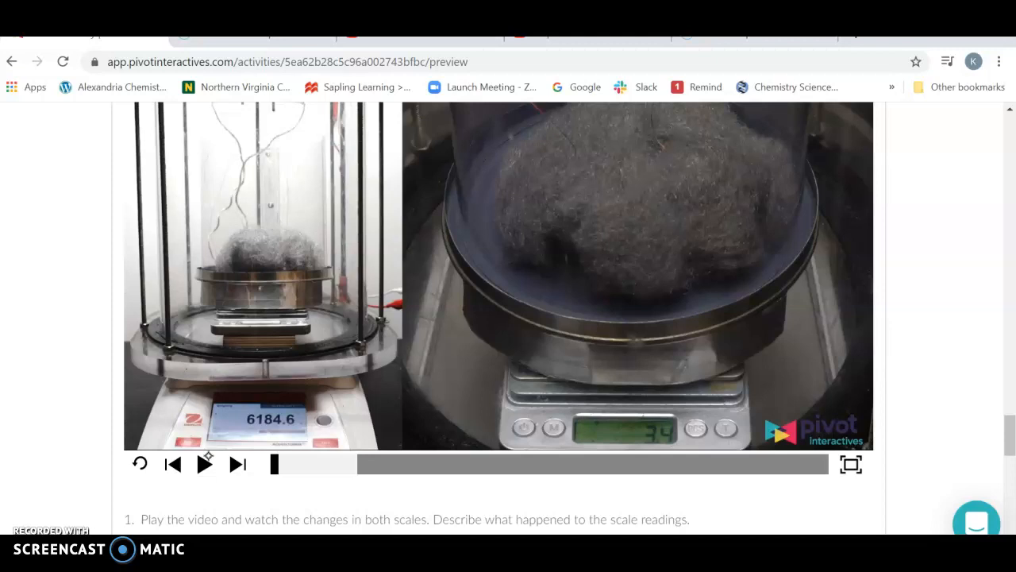
{"action": "scroll", "scroll_direction": "down", "scroll_amount": 3}
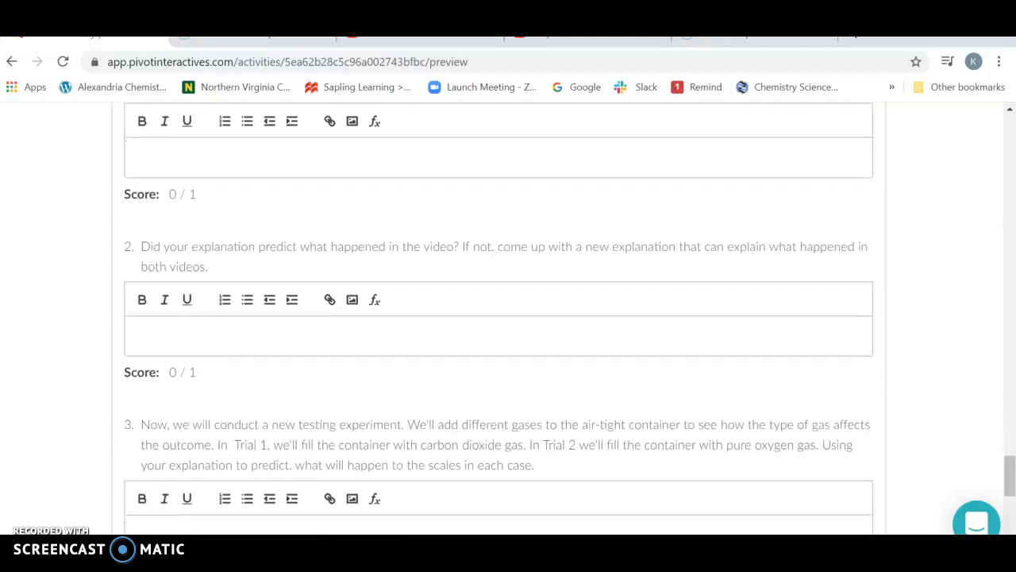
{"action": "scroll", "scroll_direction": "down", "scroll_amount": 3}
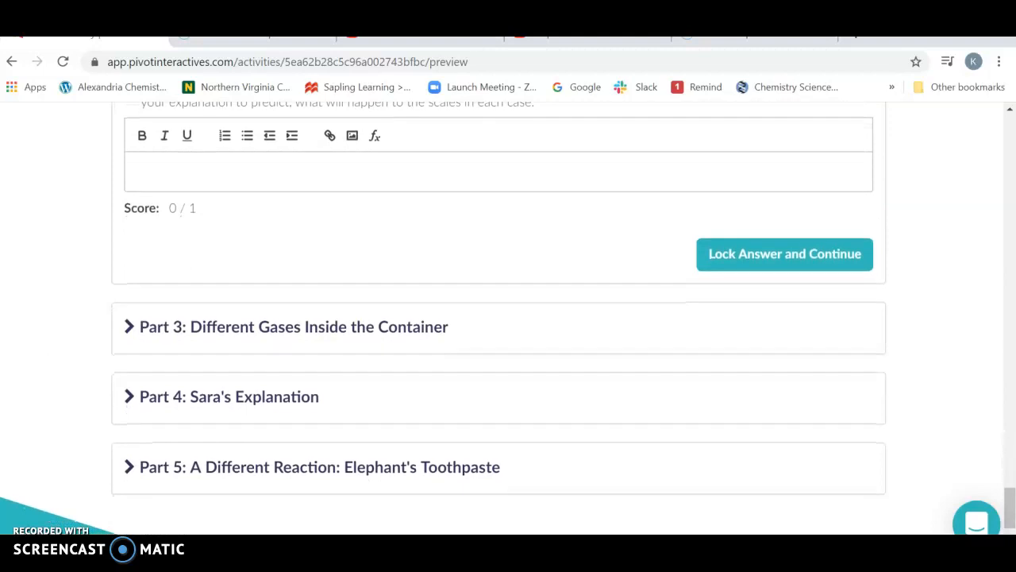
{"action": "mouse_move", "coordinate": [210, 467]}
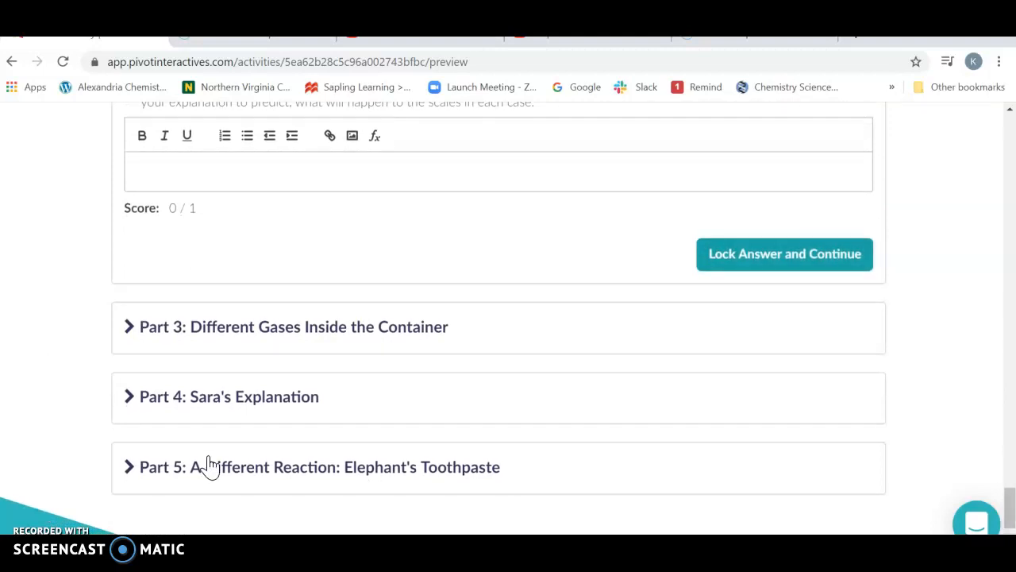
- Expand Part 3, show the Added Gas trial choices, and lock the Part 3 answers
{"action": "left_click", "coordinate": [784, 254]}
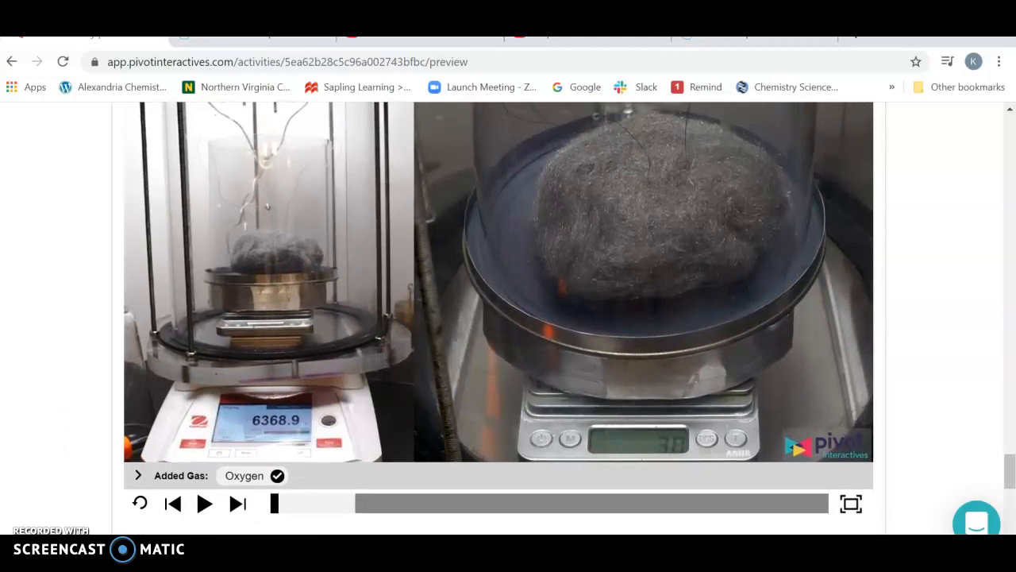
{"action": "scroll", "scroll_direction": "down", "scroll_amount": 3}
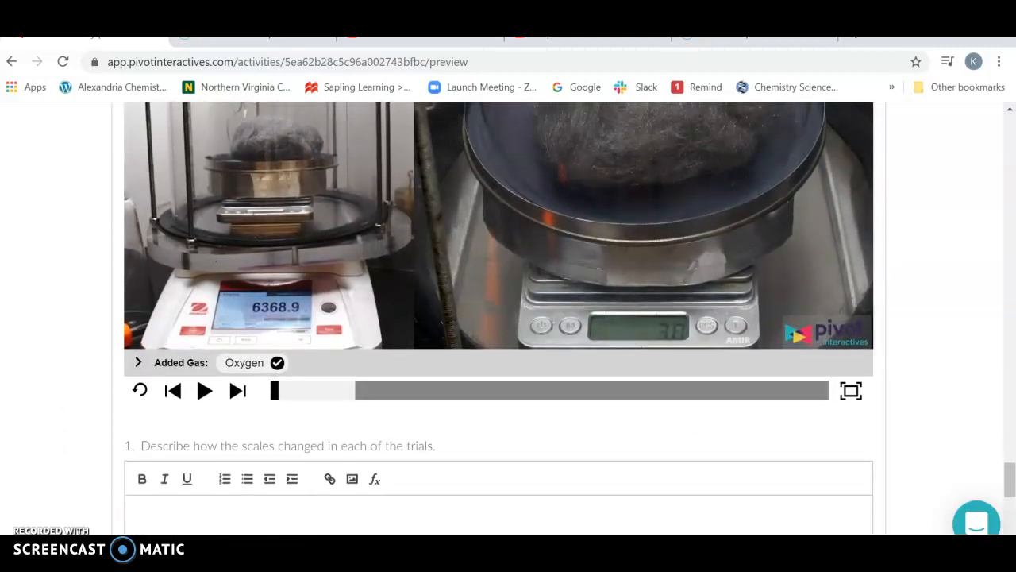
{"action": "left_click", "coordinate": [136, 362]}
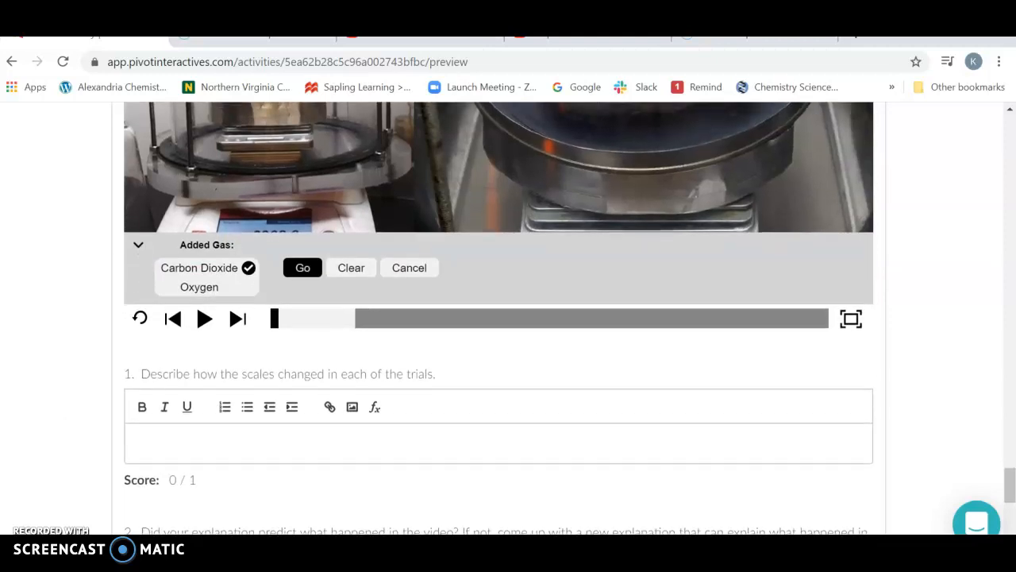
{"action": "scroll", "scroll_direction": "down", "scroll_amount": 3}
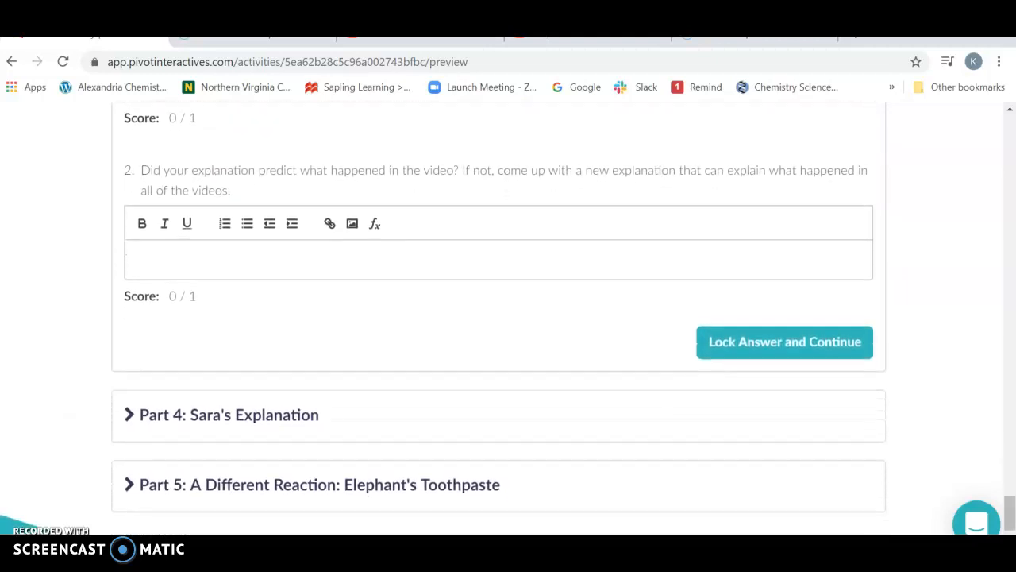
{"action": "left_click", "coordinate": [785, 341]}
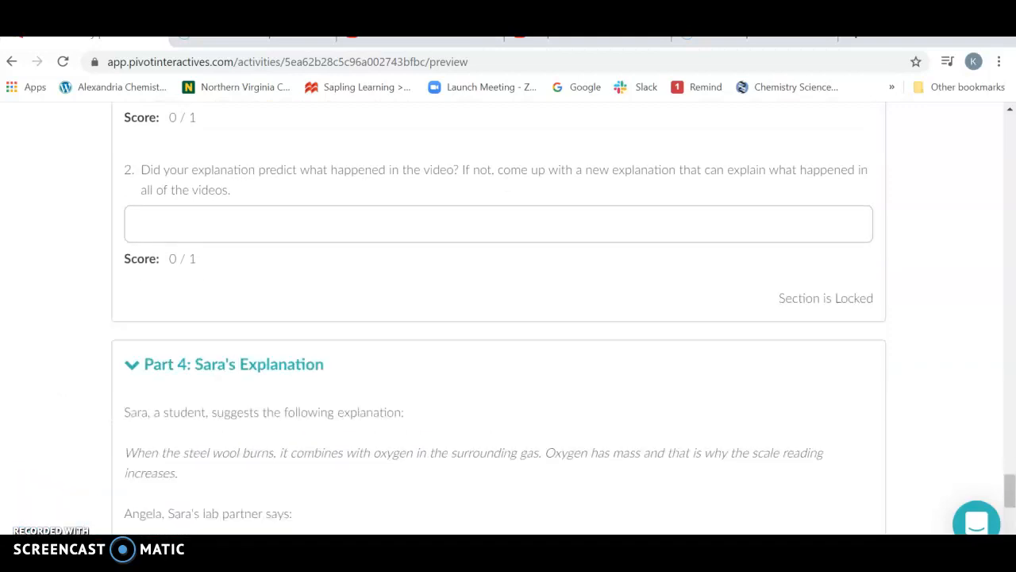
- Review Part 4: Sara's Explanation and continue on to Part 5
{"action": "scroll", "scroll_direction": "down", "scroll_amount": 3}
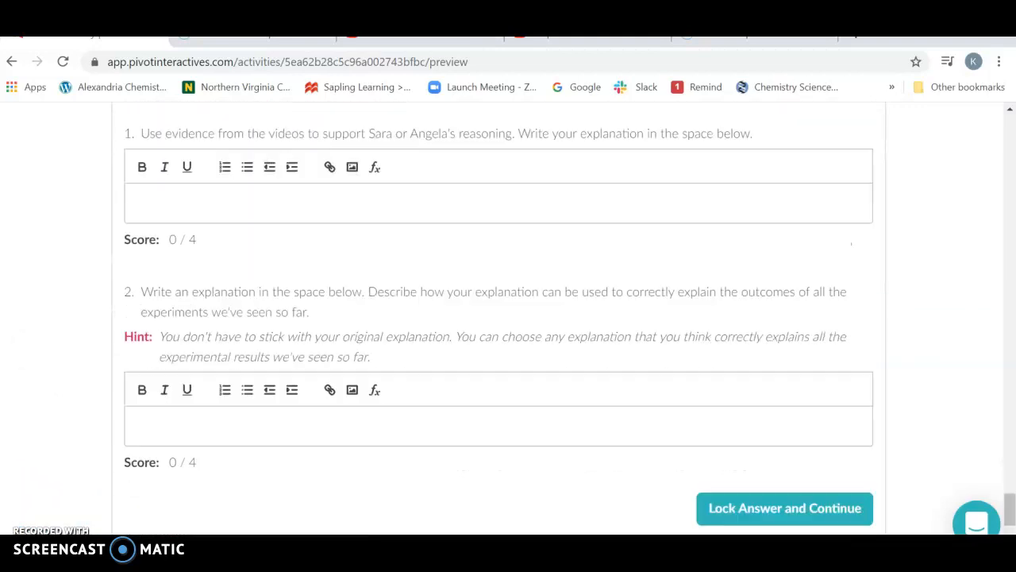
{"action": "scroll", "scroll_direction": "down", "scroll_amount": 3}
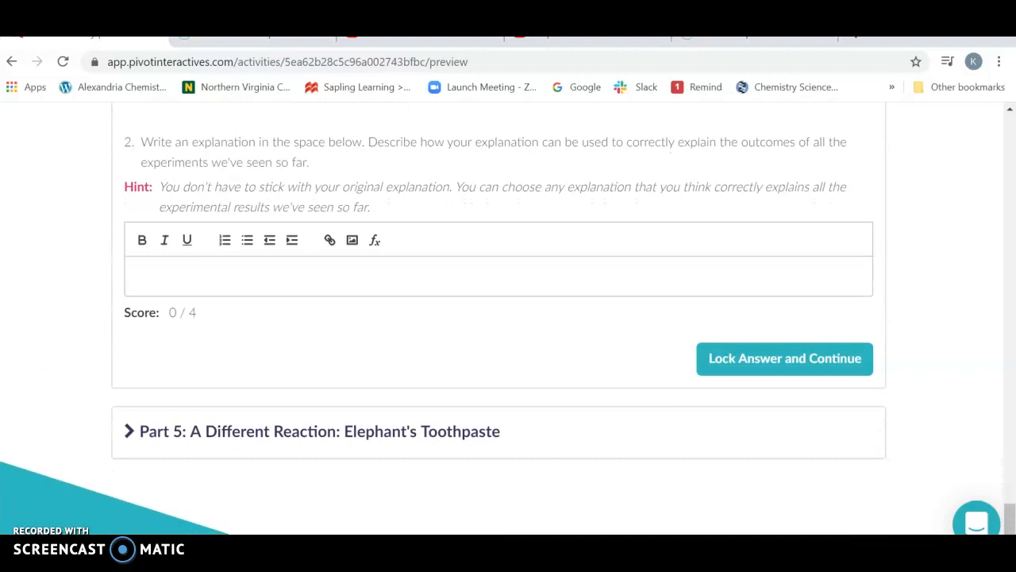
{"action": "left_click", "coordinate": [784, 359]}
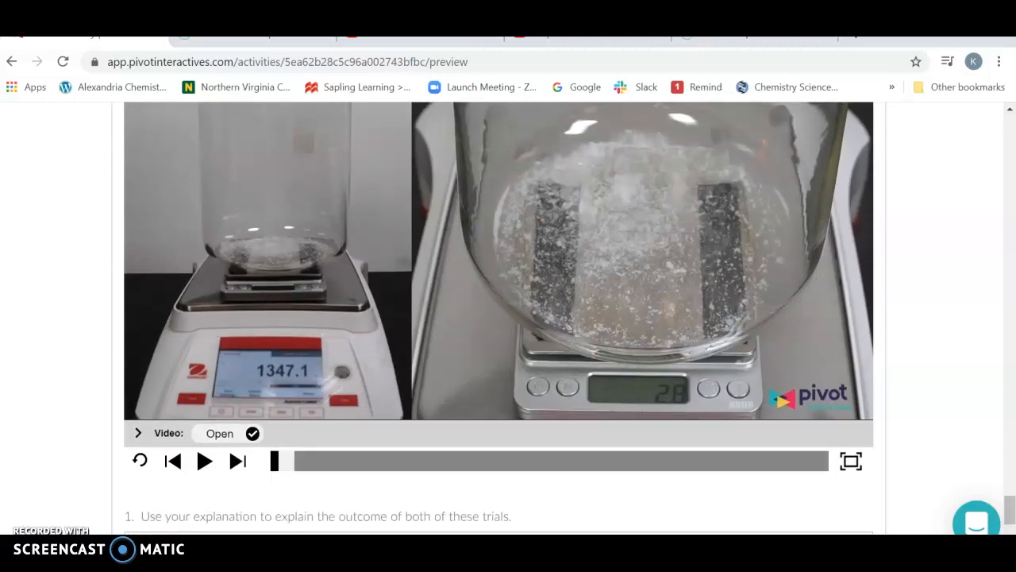
- Scroll past the Elephant's Toothpaste video to Part 5's single explanation answer box
{"action": "scroll", "scroll_direction": "down", "scroll_amount": 3}
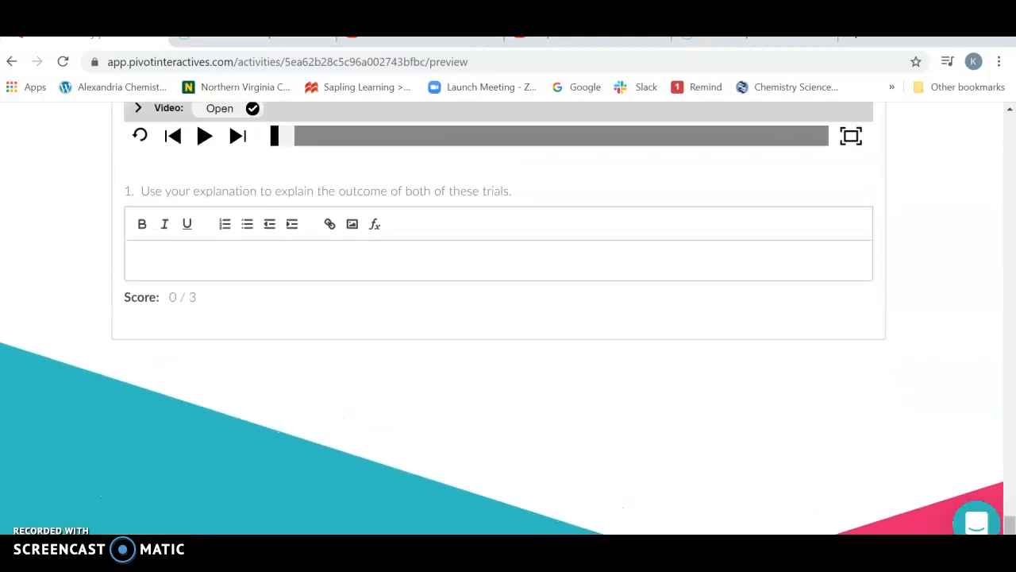